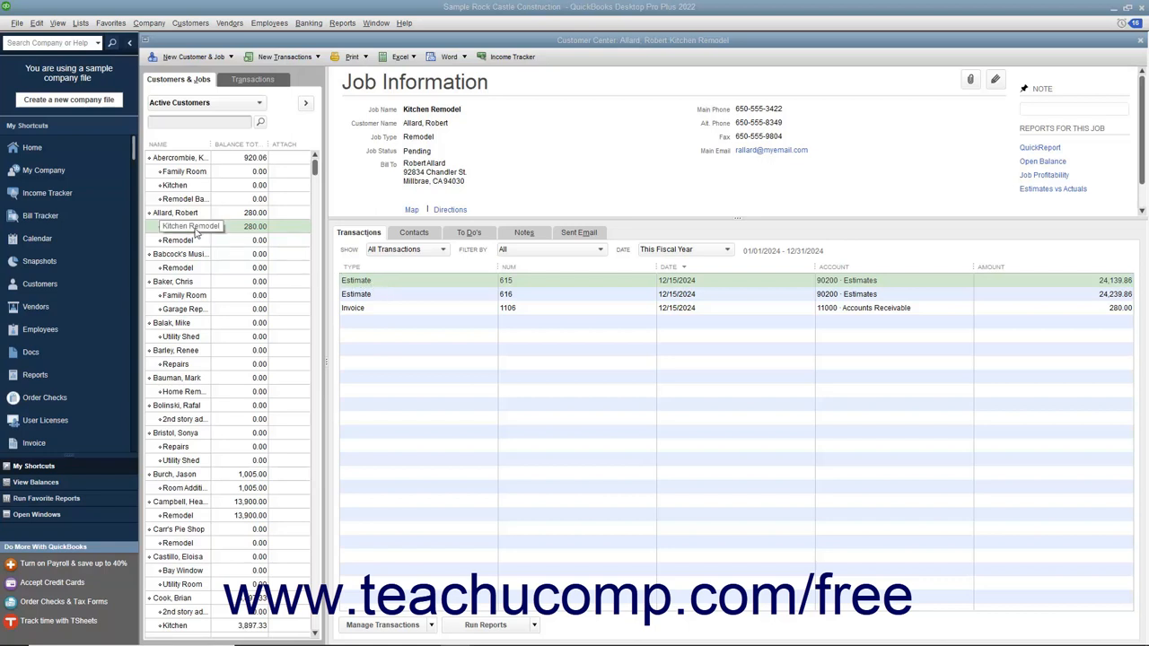
Open Robert Allard's Kitchen Remodel job in the Edit Job window from the Edit menu.
left_click(190, 226)
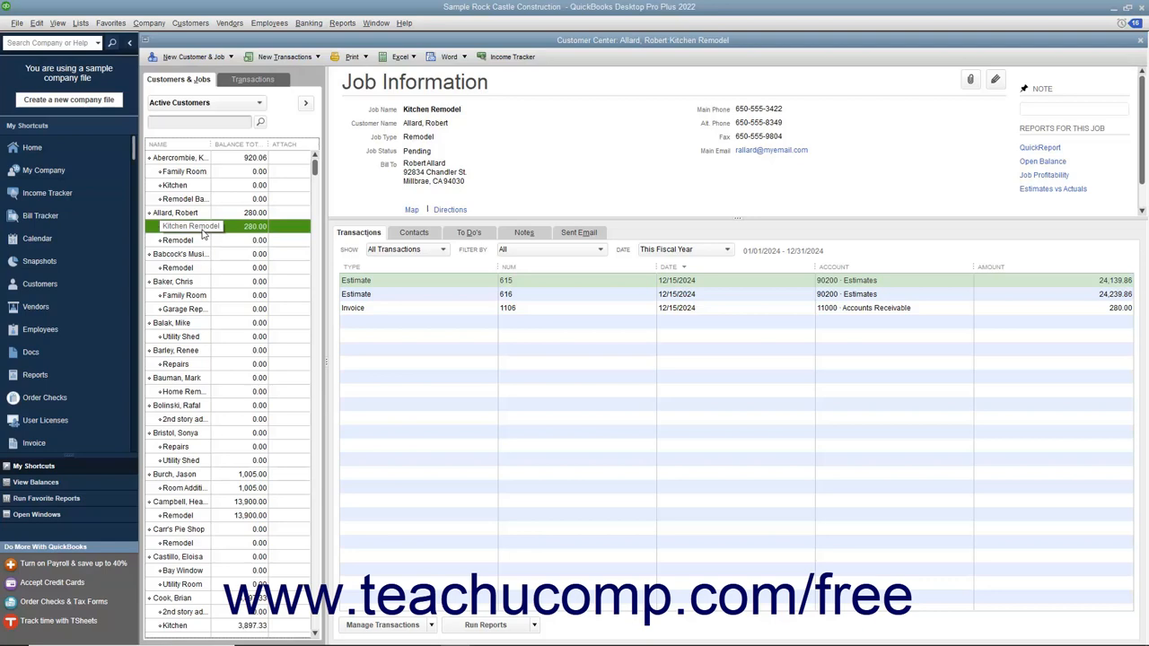
left_click(37, 23)
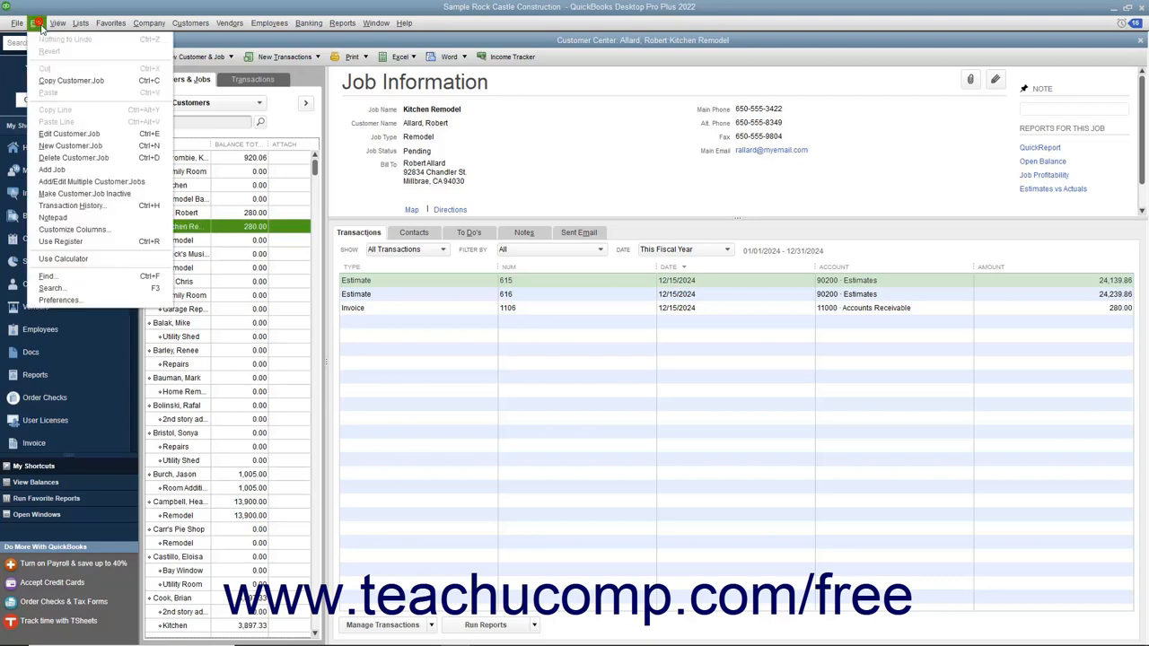
mouse_move(70, 134)
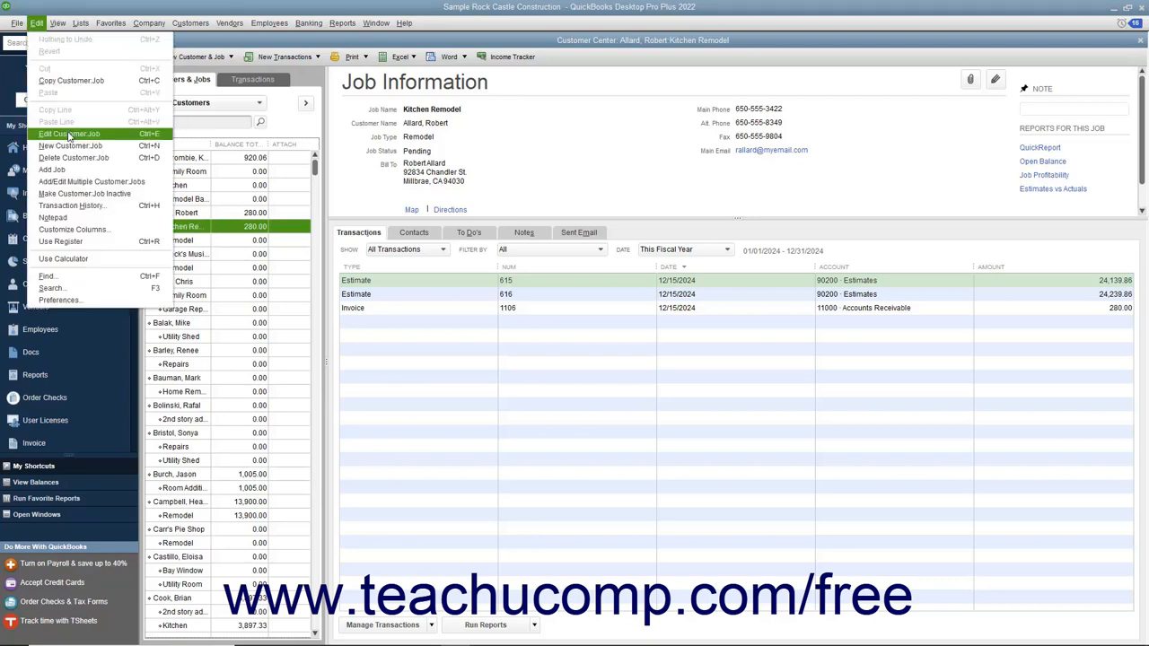
left_click(69, 133)
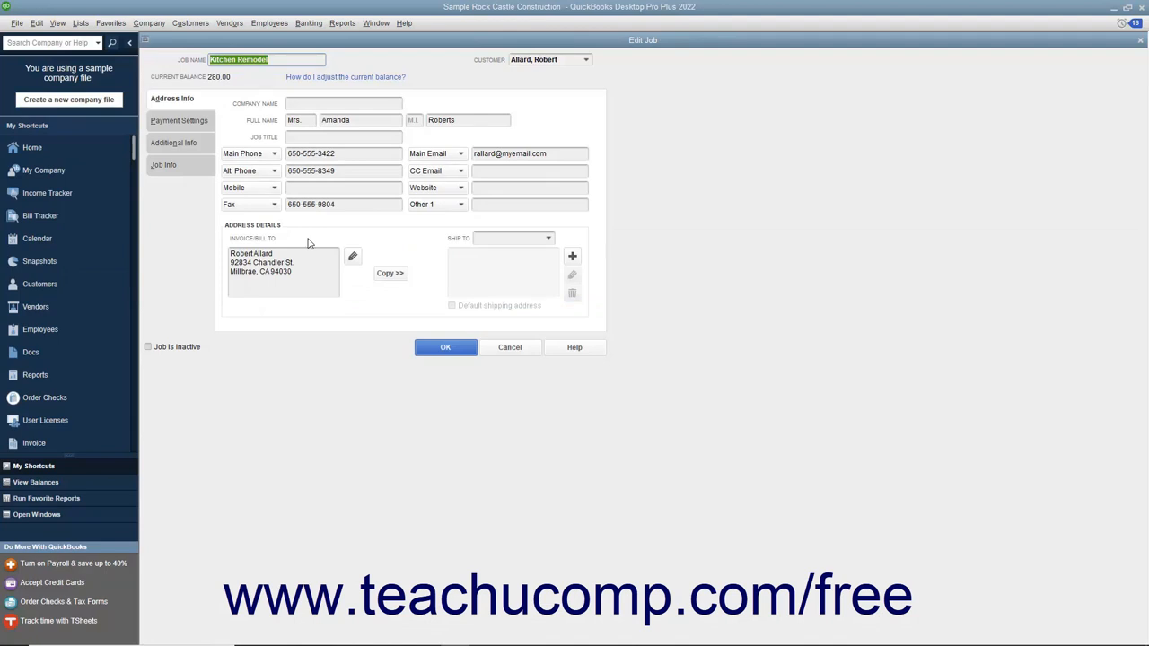
mouse_move(193, 174)
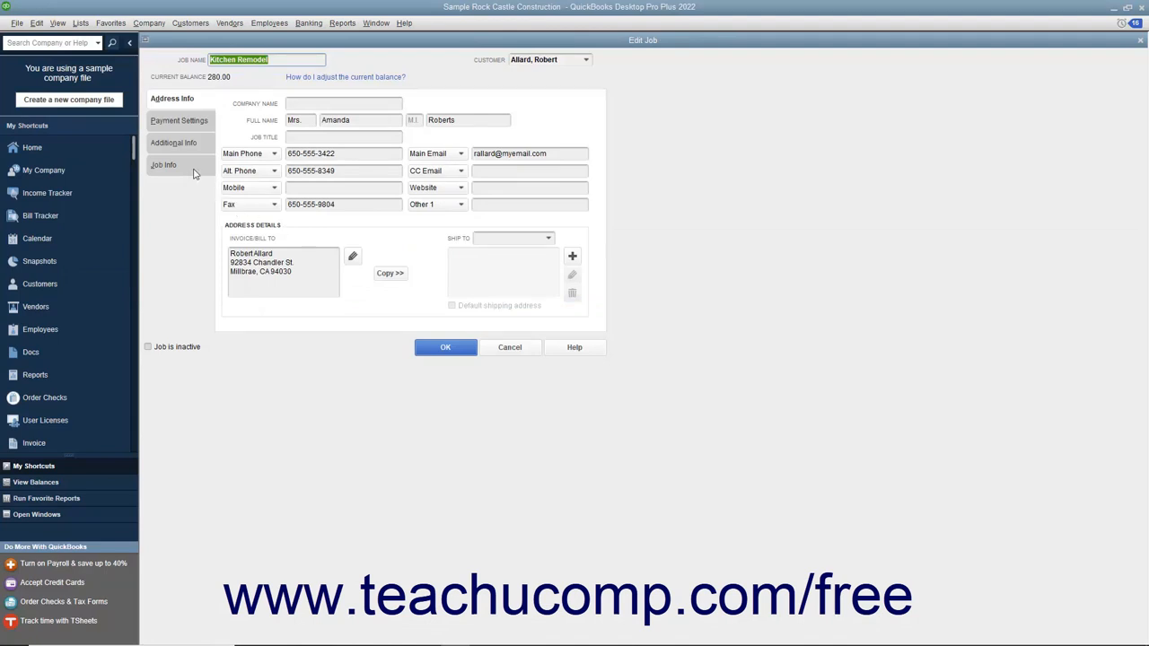
On Job Info, set status In progress with start 12/15/2024 and projected end 12/18/2024.
left_click(164, 165)
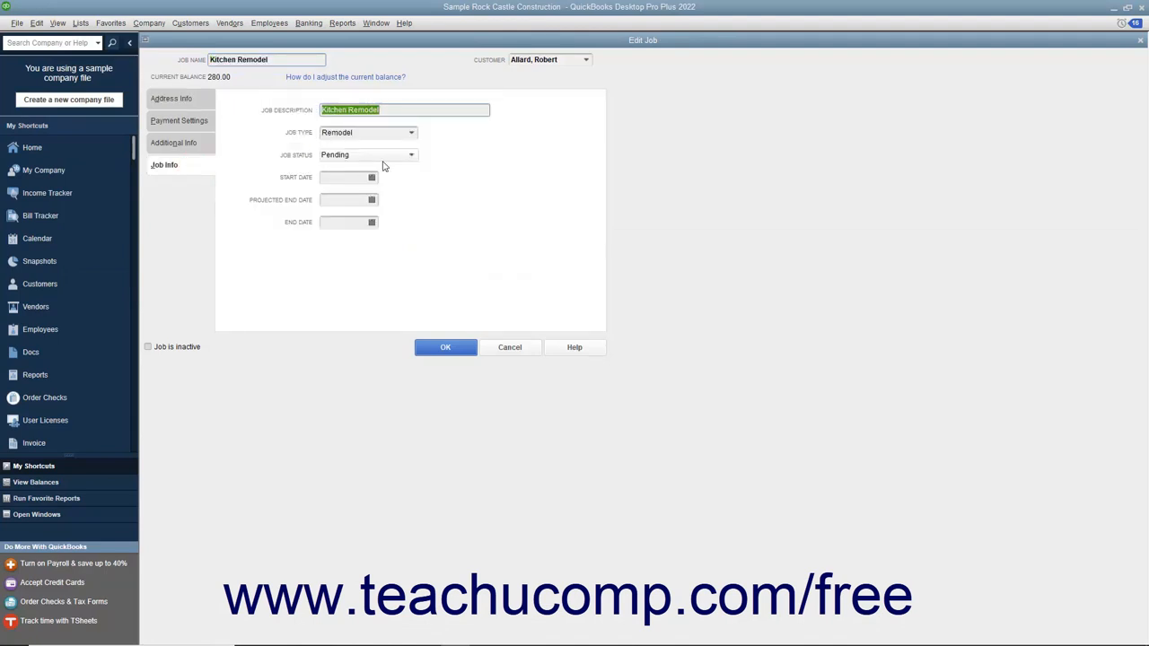
left_click(410, 154)
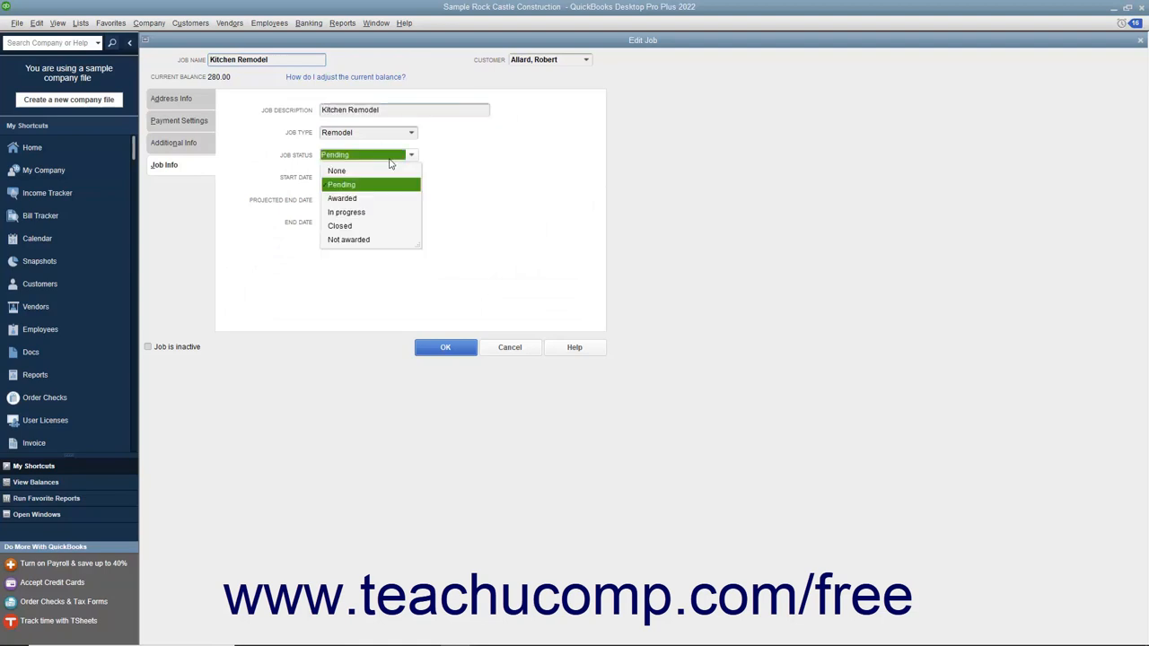
left_click(347, 212)
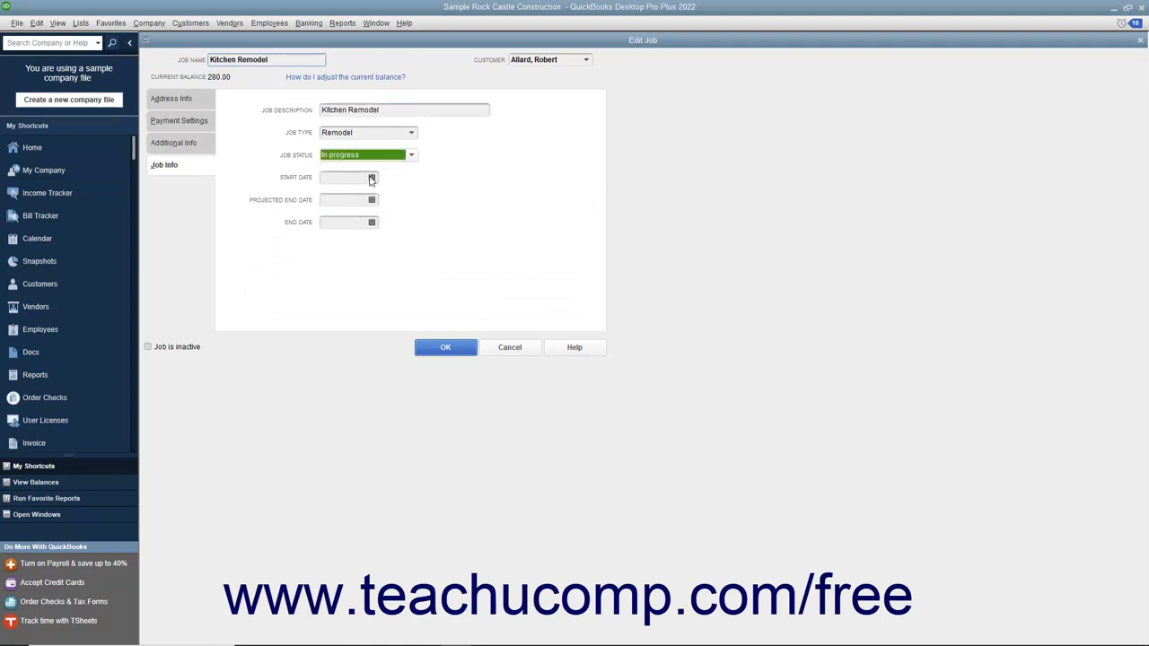
left_click(372, 199)
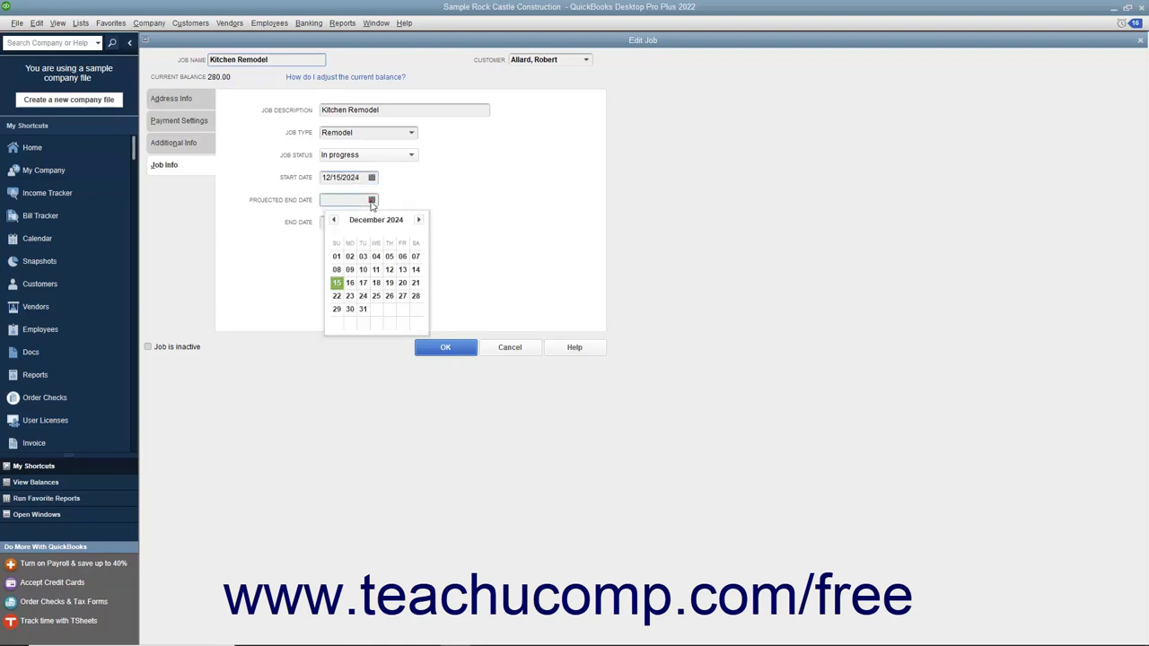
left_click(375, 282)
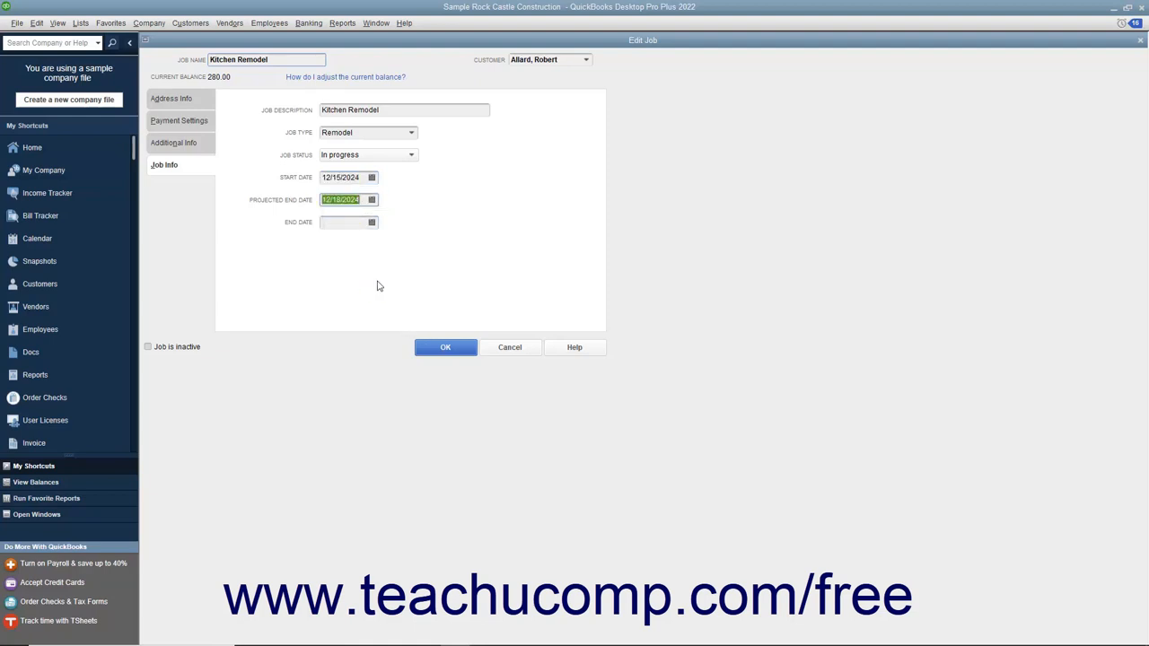